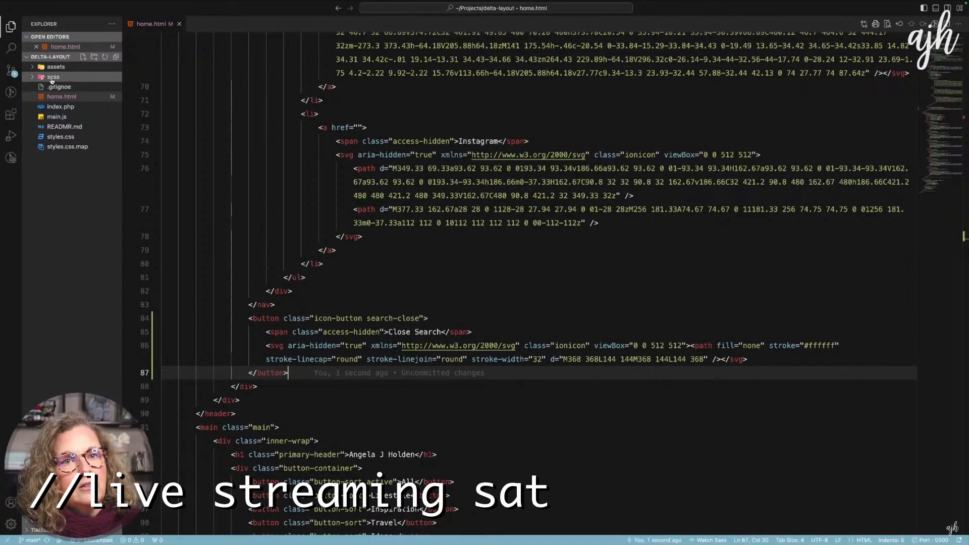
Step: Scroll through index.html to review the nav-link anchors before writing main.js
{"action": "left_click", "coordinate": [53, 76]}
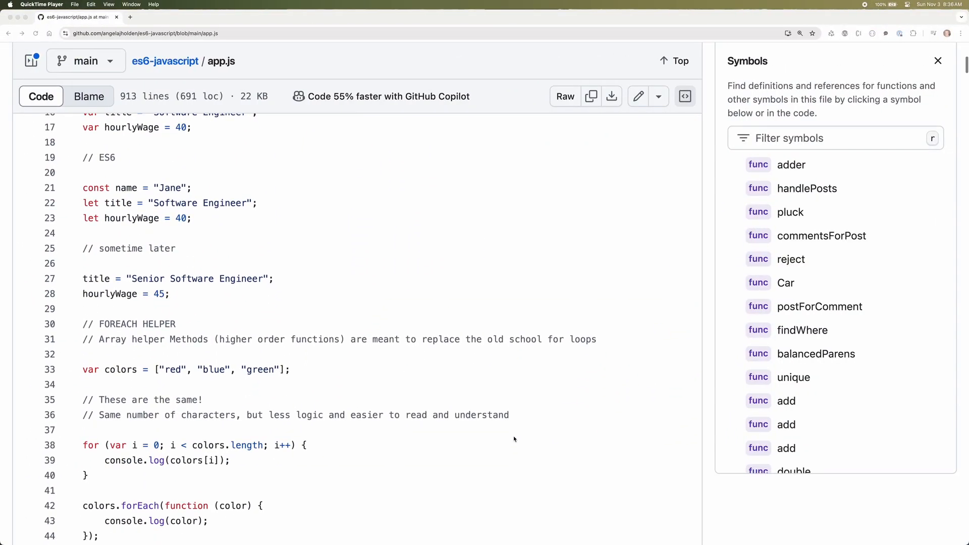
{"action": "scroll", "scroll_direction": "down", "scroll_amount": 3}
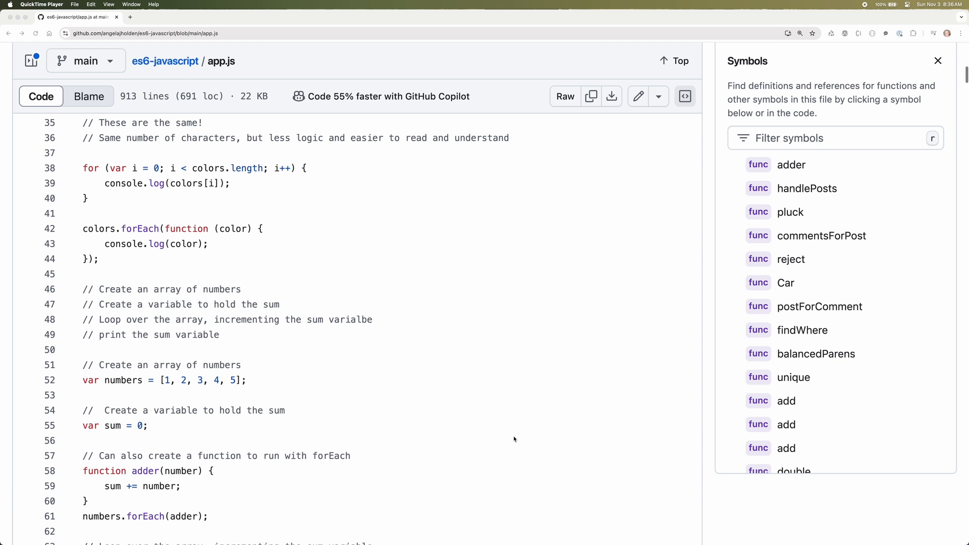
{"action": "scroll", "scroll_direction": "down", "scroll_amount": 3}
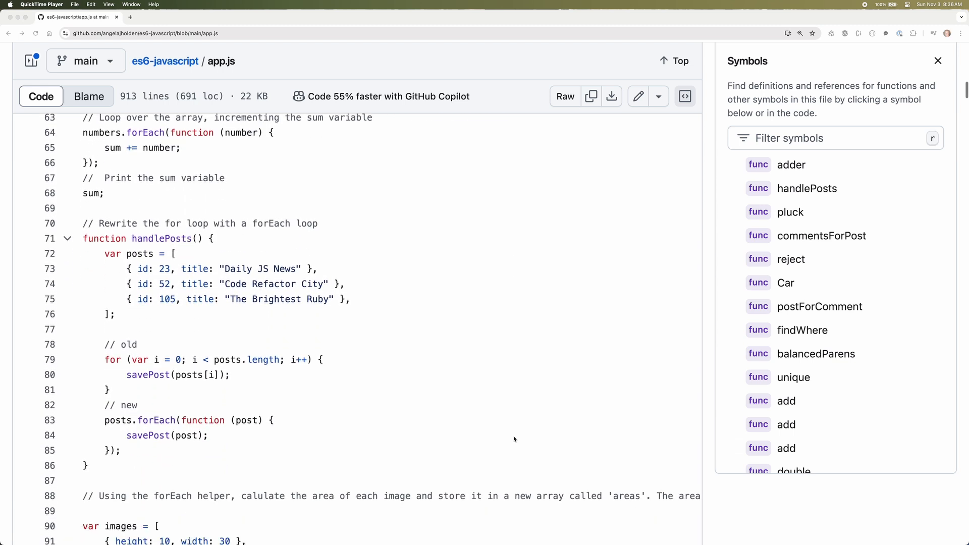
{"action": "scroll", "scroll_direction": "down", "scroll_amount": 3}
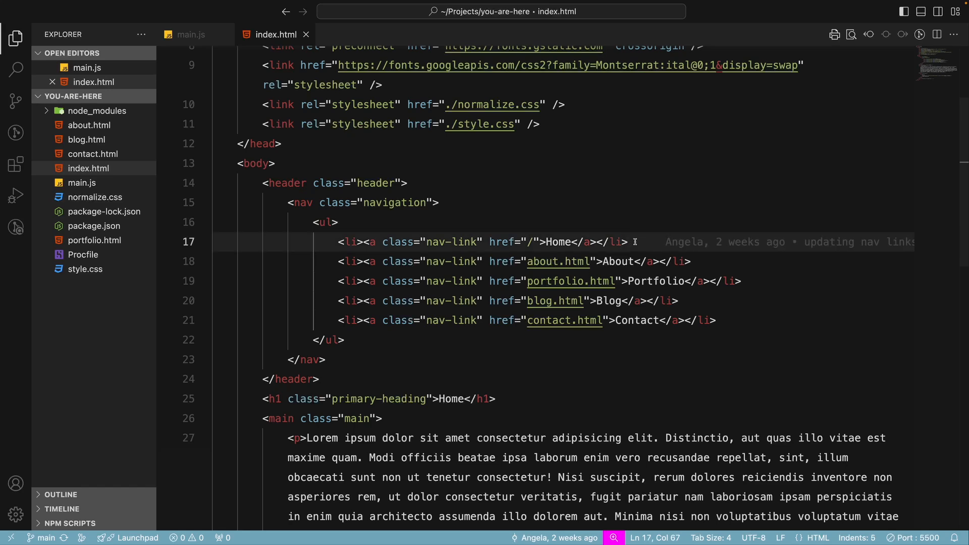
{"action": "mouse_move", "coordinate": [744, 289]}
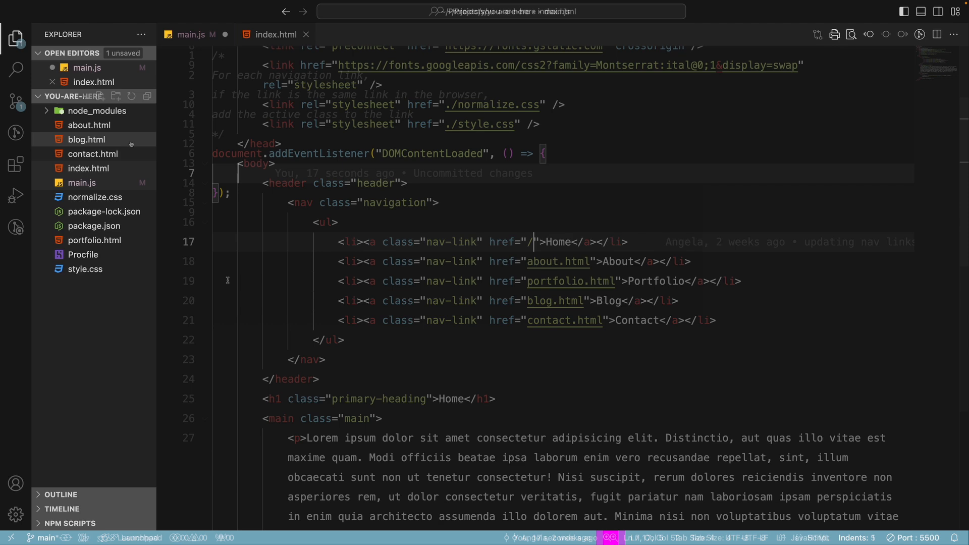
Step: Add const links = document.querySelectorAll(".nav-link") inside the listener, checking index.html's classes
{"action": "left_click", "coordinate": [189, 34]}
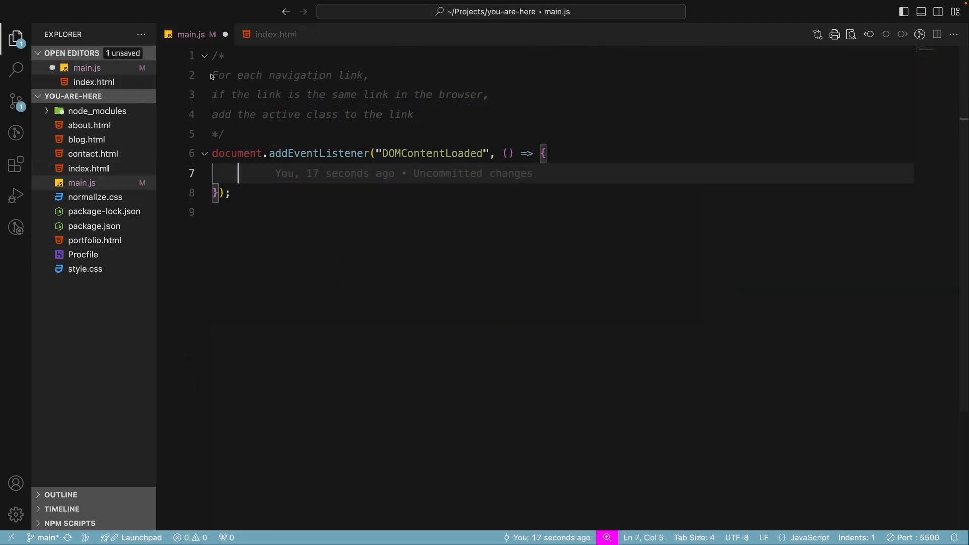
{"action": "double_click", "coordinate": [235, 75]}
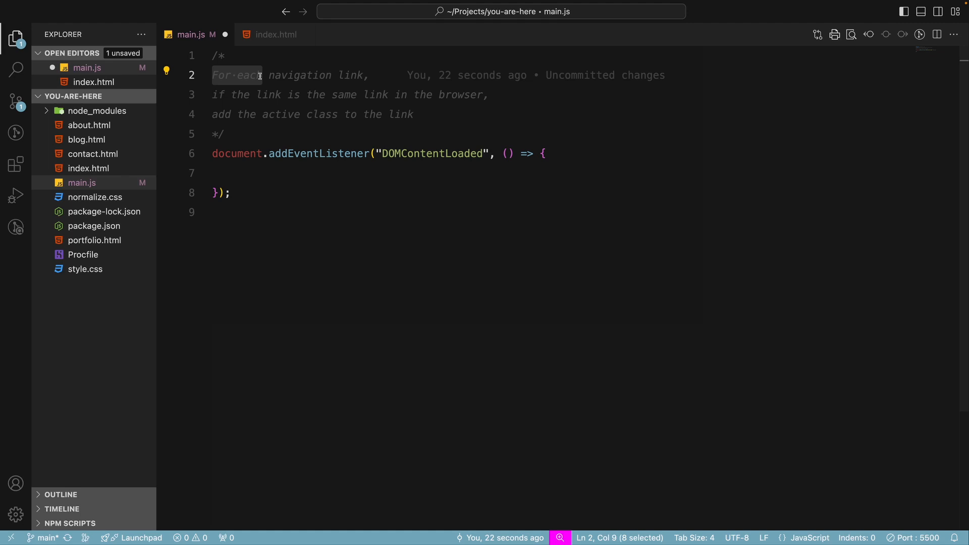
{"action": "mouse_move", "coordinate": [263, 183]}
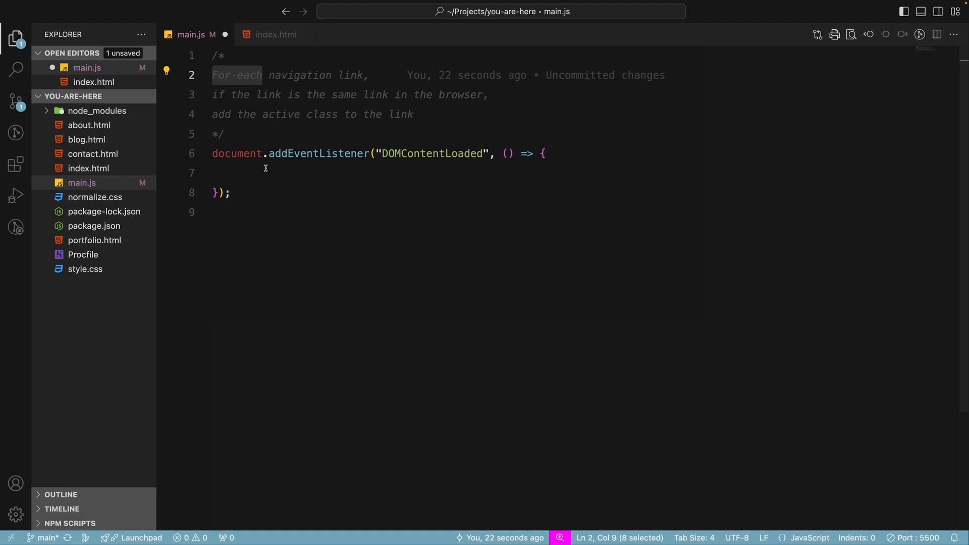
{"action": "type", "text": "const"}
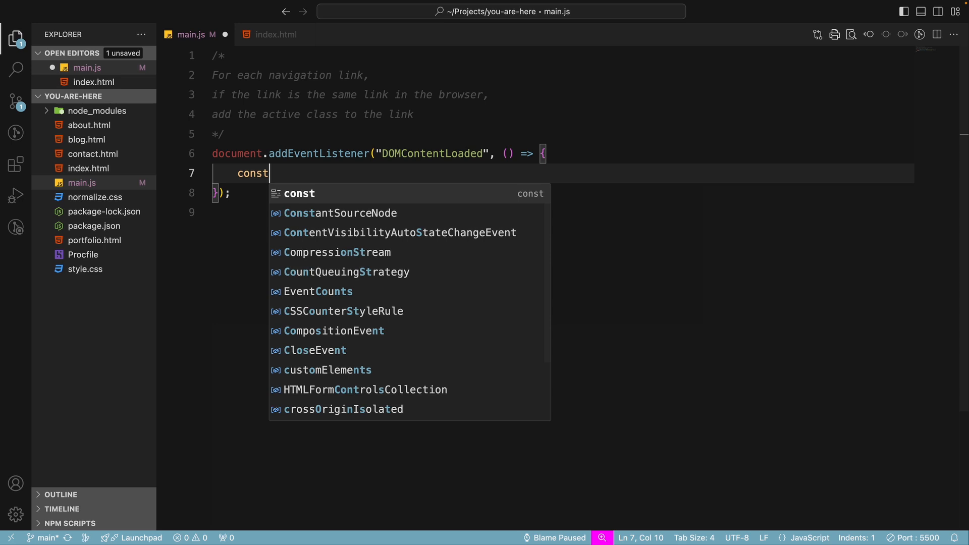
{"action": "type", "text": "lin"}
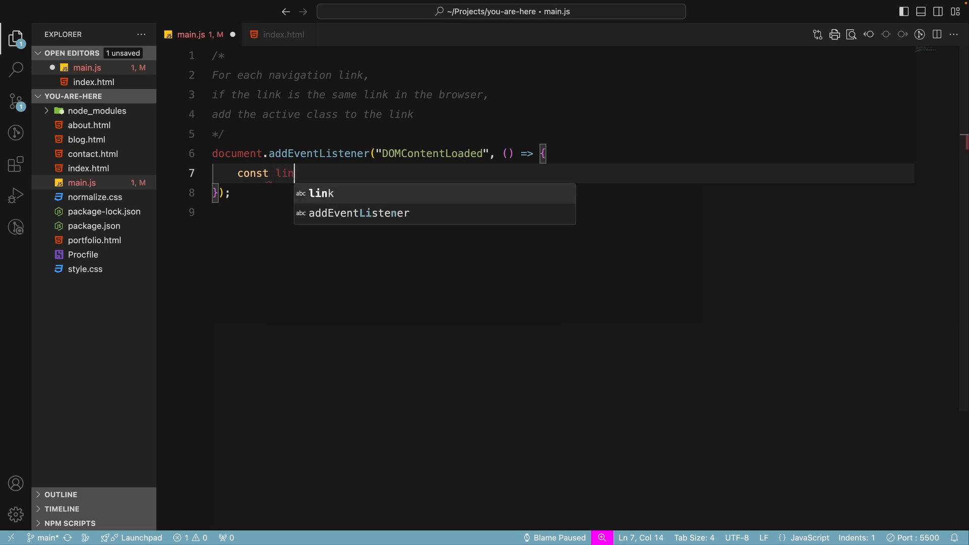
{"action": "type", "text": "ks = docu"}
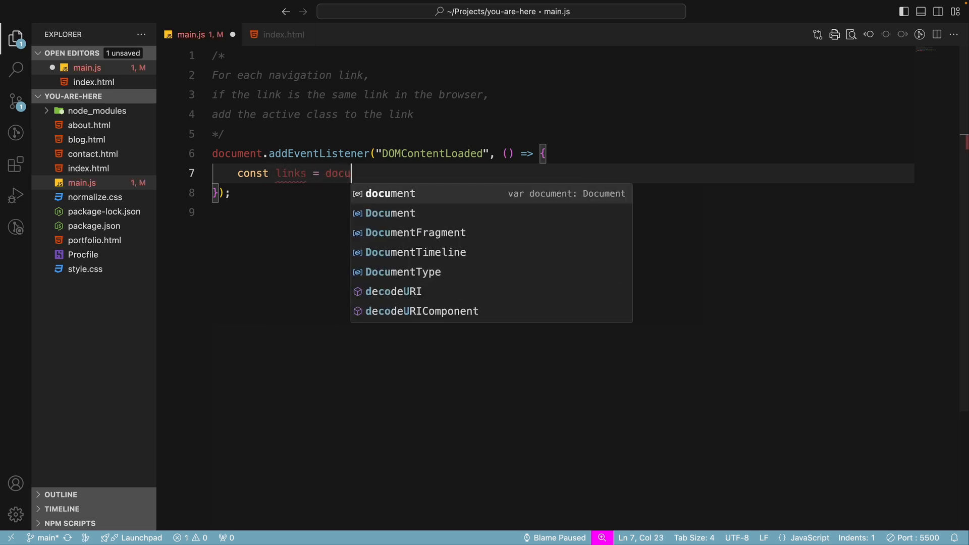
{"action": "type", "text": "ment.q"}
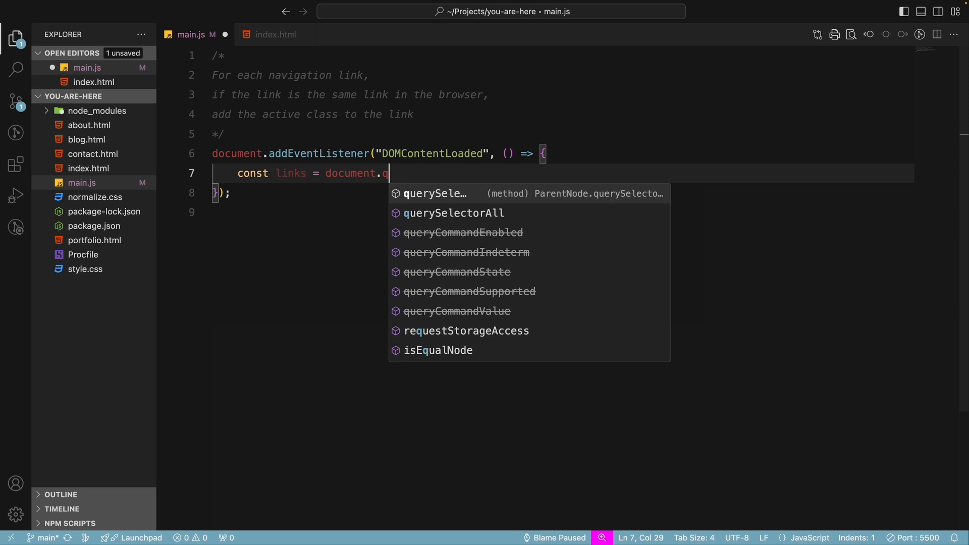
{"action": "key", "text": "Tab"}
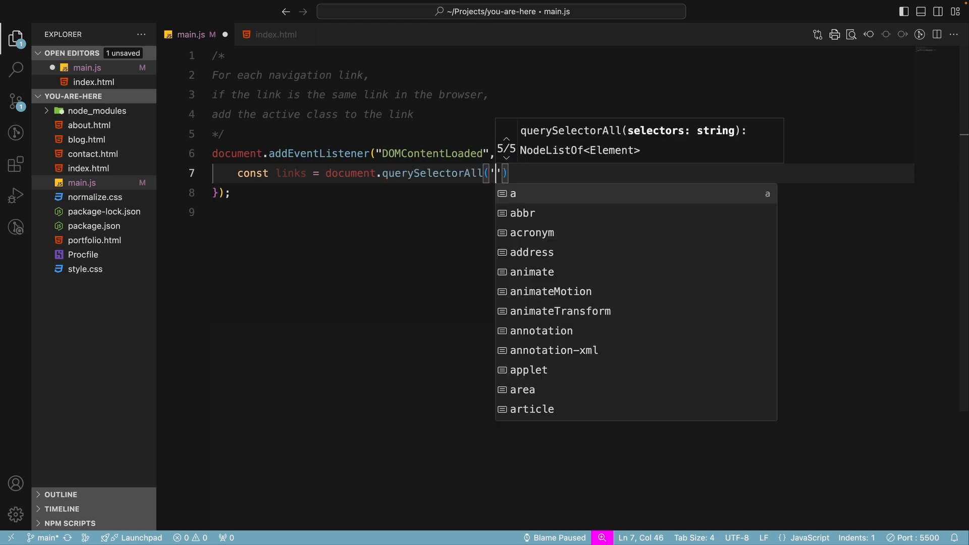
{"action": "type", "text": ".nav-link\""}
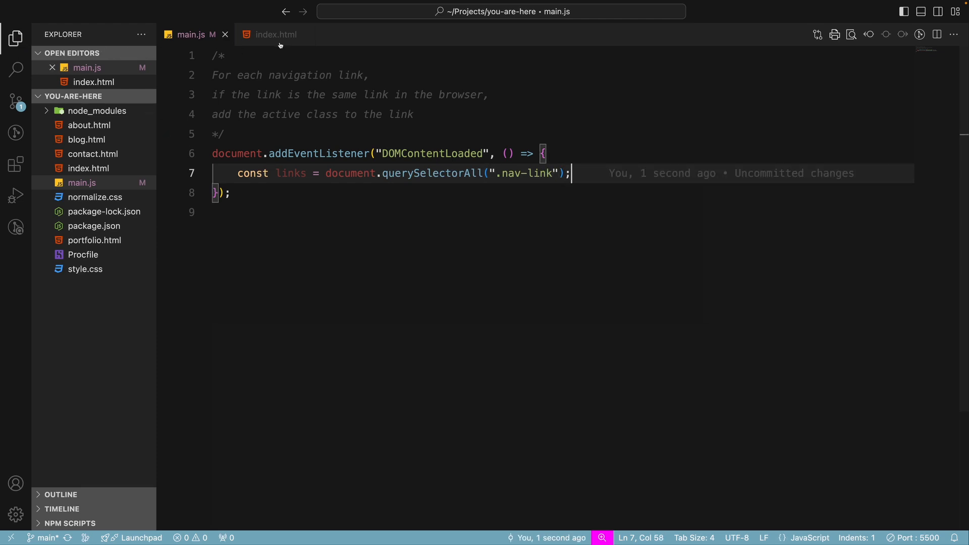
{"action": "left_click", "coordinate": [274, 35]}
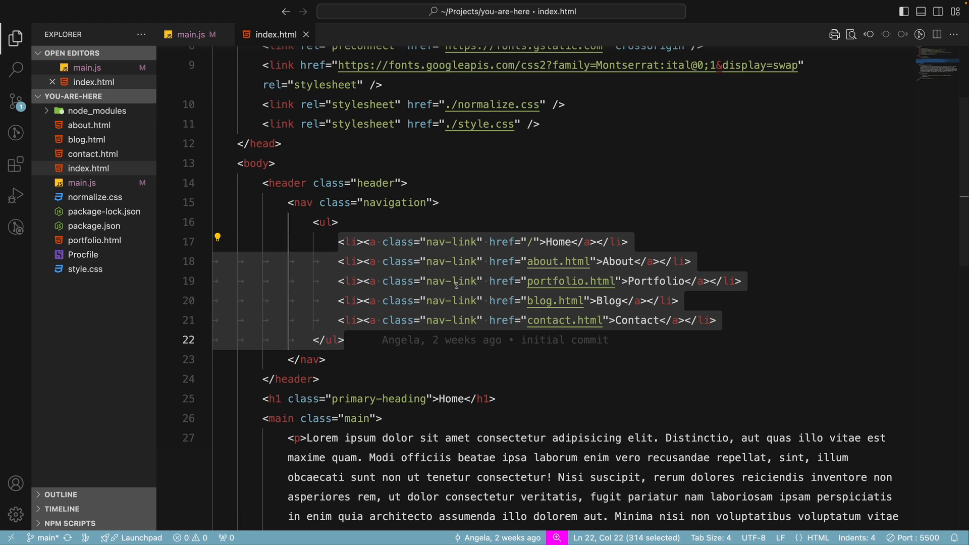
Step: Add let pathname = window.location.pathname; below the links declaration
{"action": "left_click", "coordinate": [192, 34]}
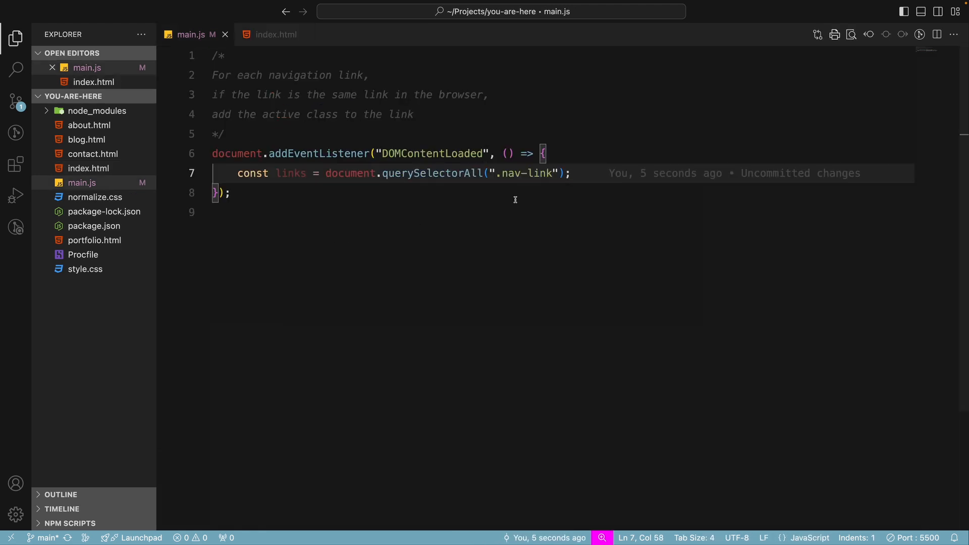
{"action": "type", "text": "let"}
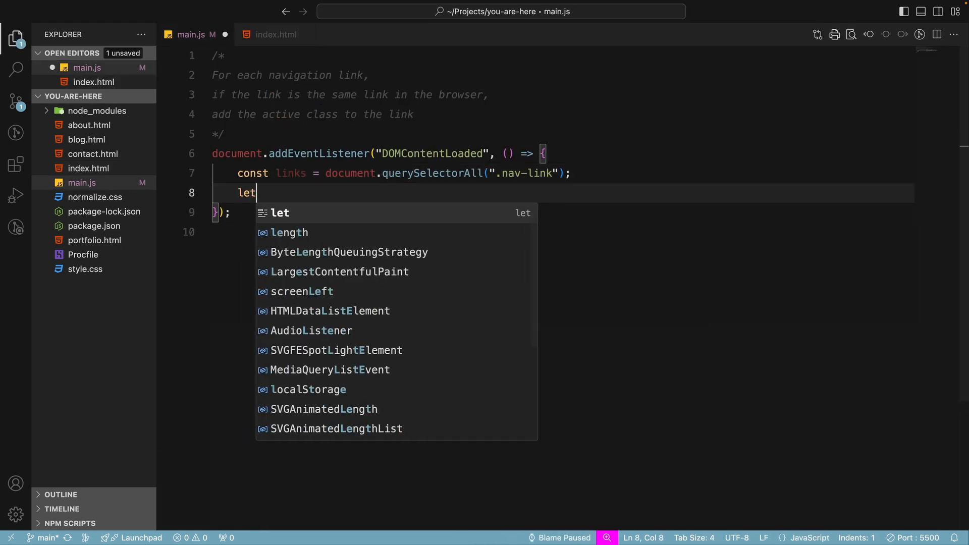
{"action": "type", "text": "pathname"}
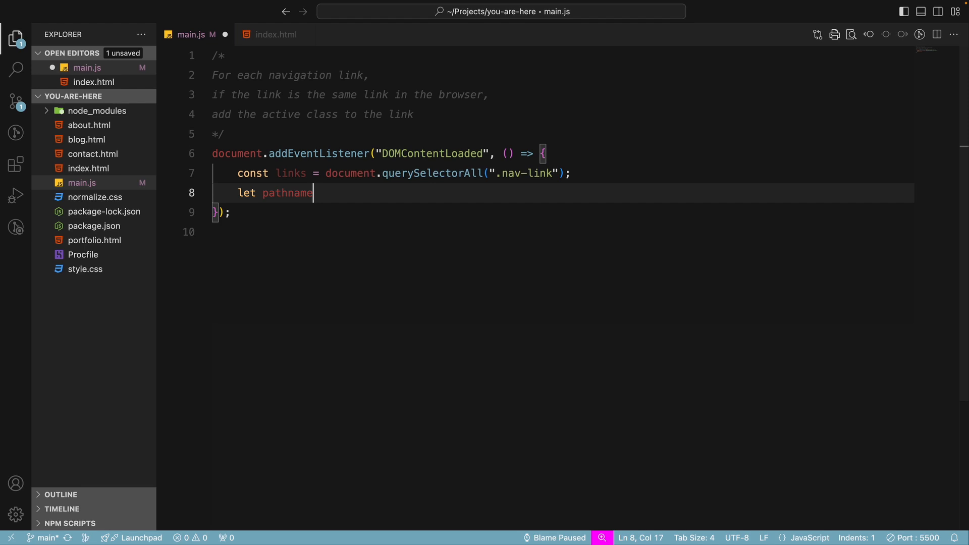
{"action": "type", "text": "= windo"}
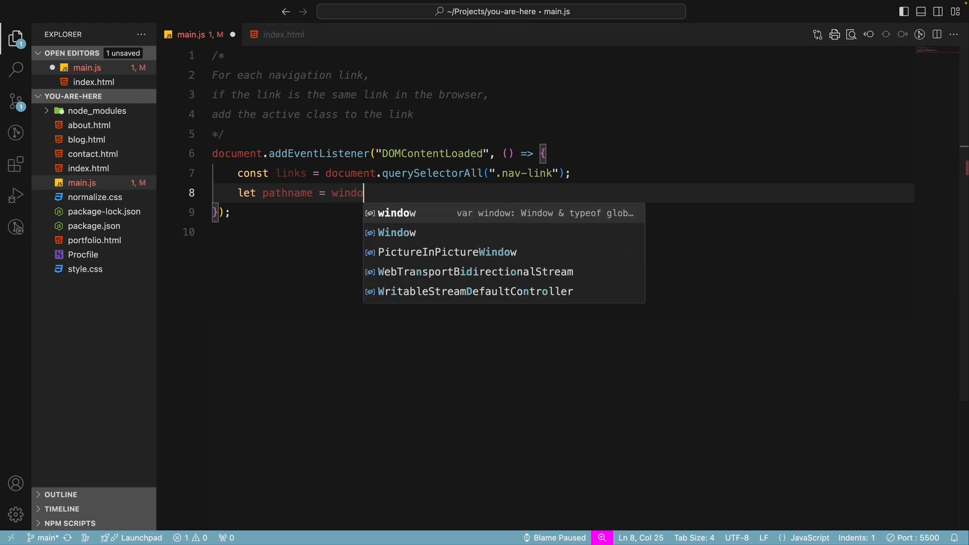
{"action": "type", "text": ".loca"}
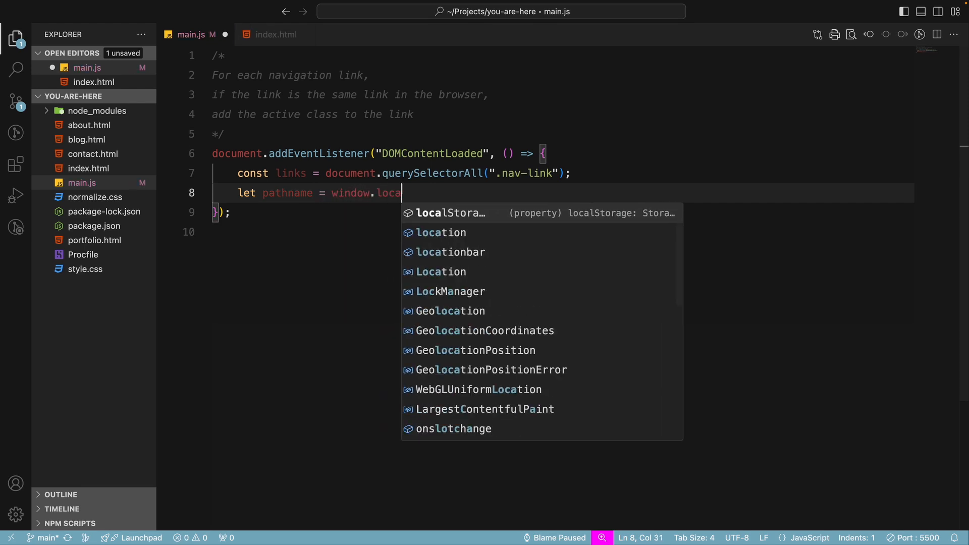
{"action": "type", "text": "tion.pat"}
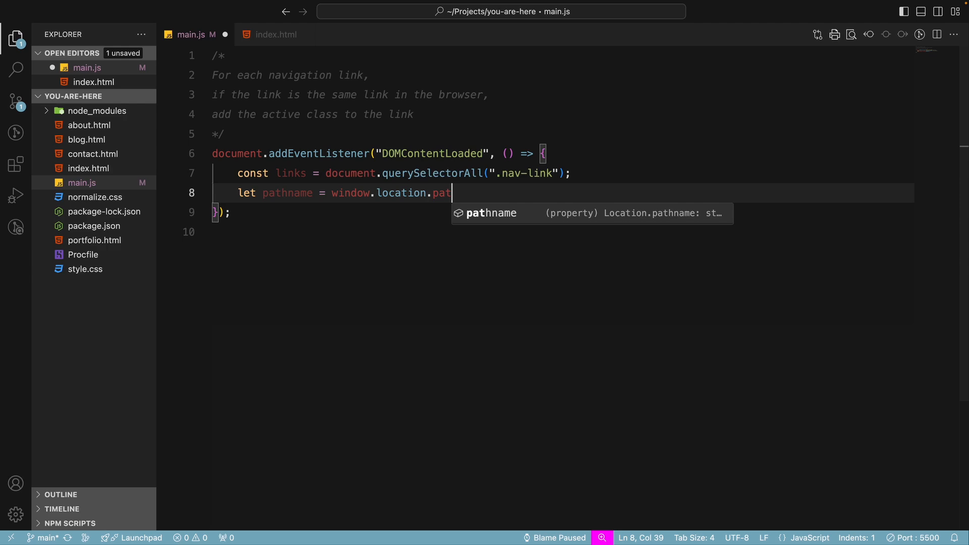
{"action": "key", "text": "Tab"}
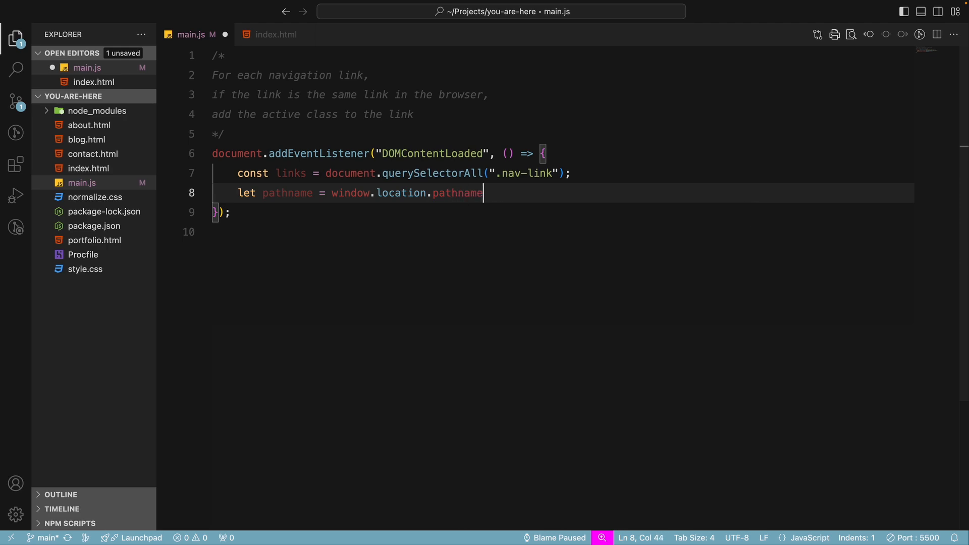
{"action": "type", "text": ";"}
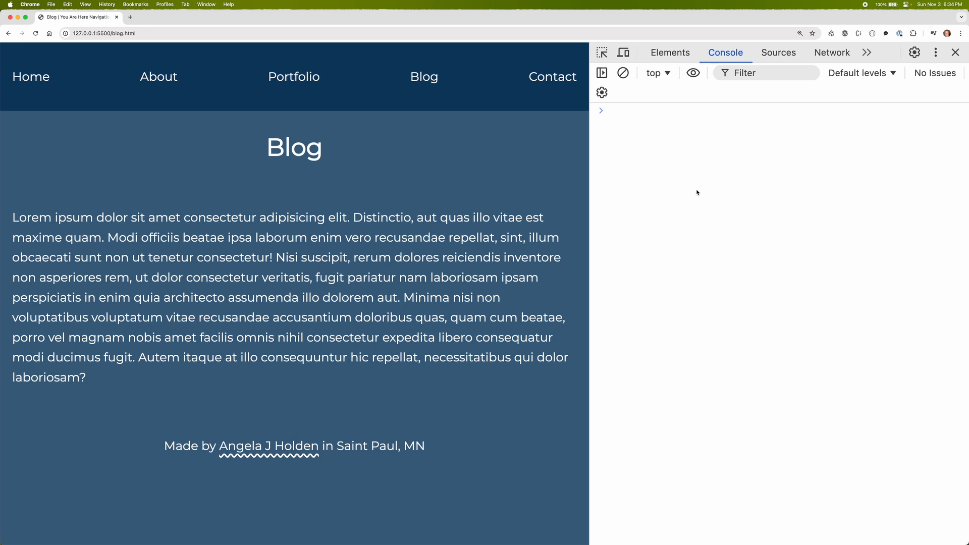
{"action": "mouse_move", "coordinate": [420, 87]}
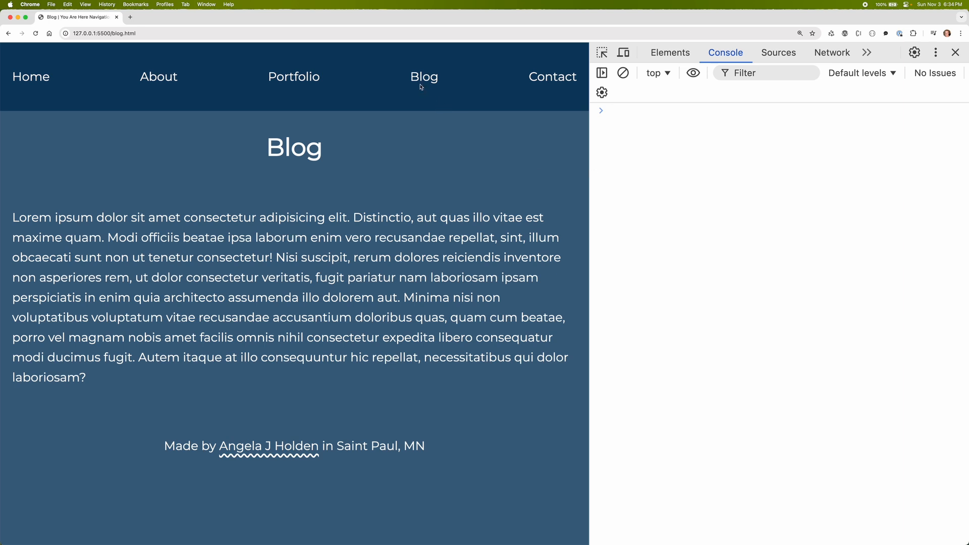
Step: Evaluate window.location in the Blog page console and expand the Location object
{"action": "left_click", "coordinate": [674, 111]}
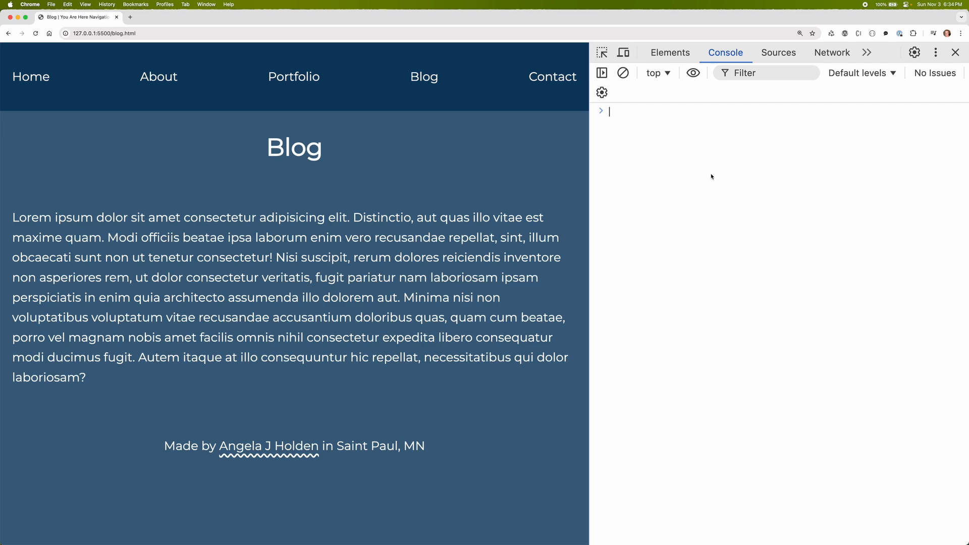
{"action": "type", "text": "window."}
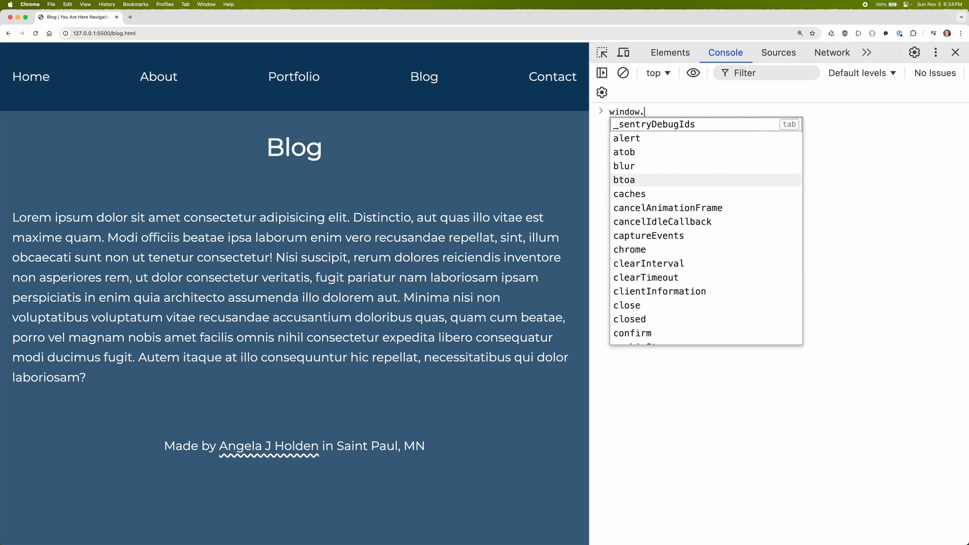
{"action": "key", "text": "Enter"}
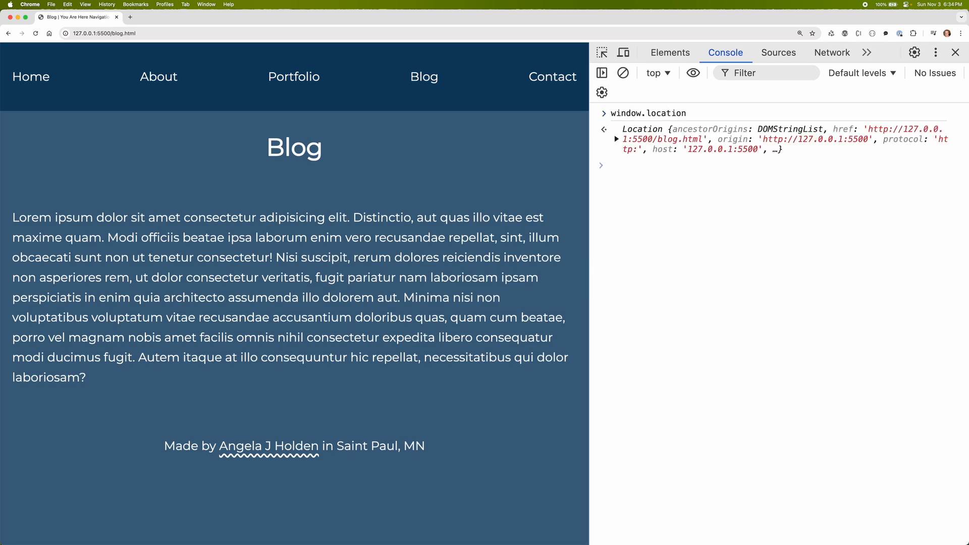
{"action": "left_click", "coordinate": [617, 138]}
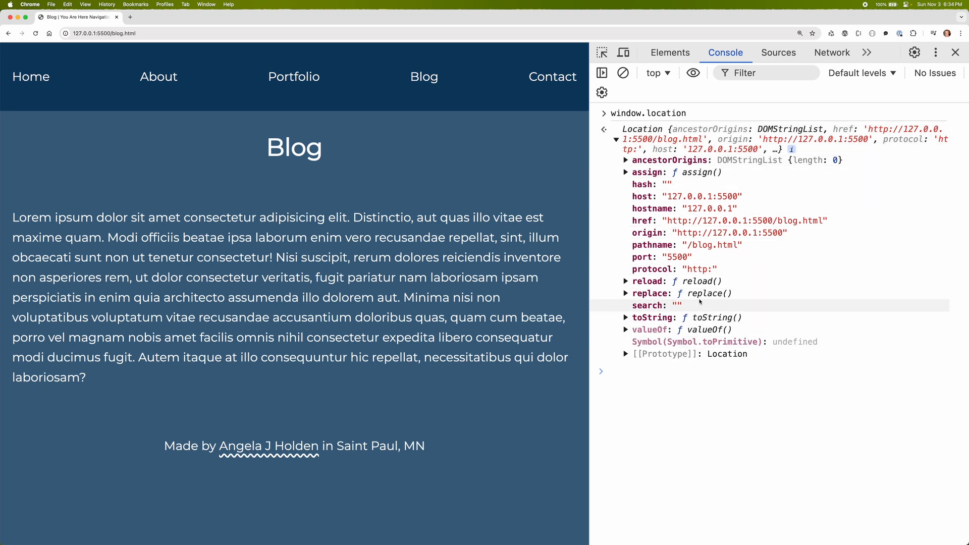
{"action": "mouse_move", "coordinate": [653, 249]}
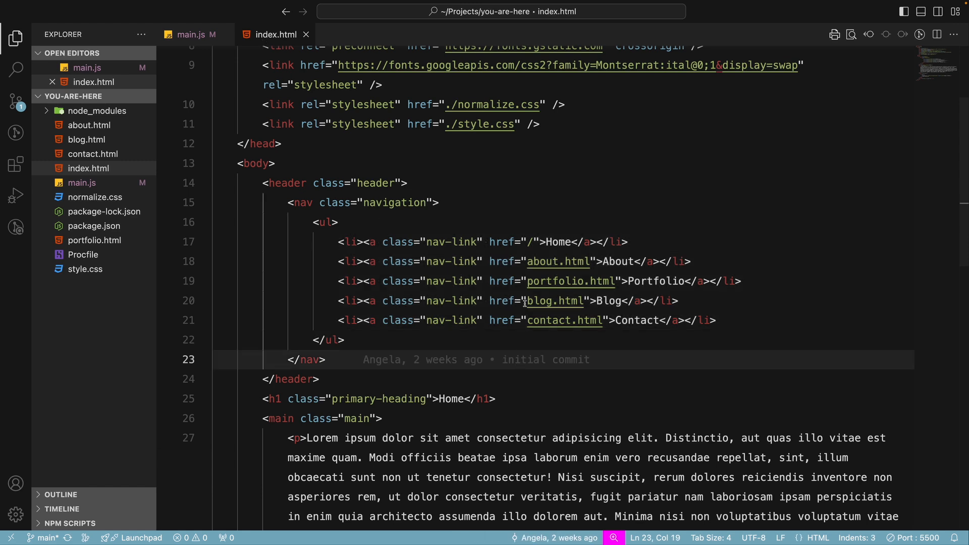
{"action": "mouse_move", "coordinate": [554, 301]}
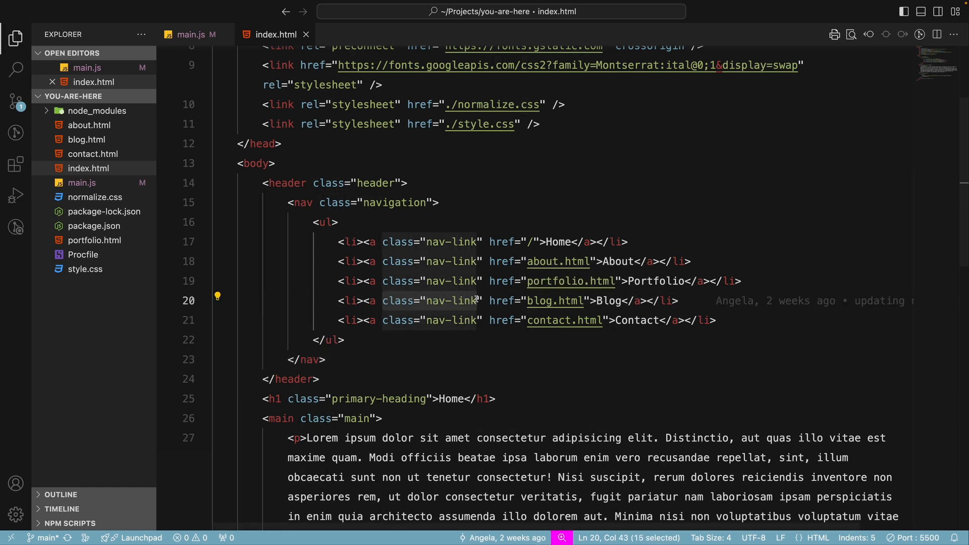
{"action": "mouse_move", "coordinate": [446, 301]}
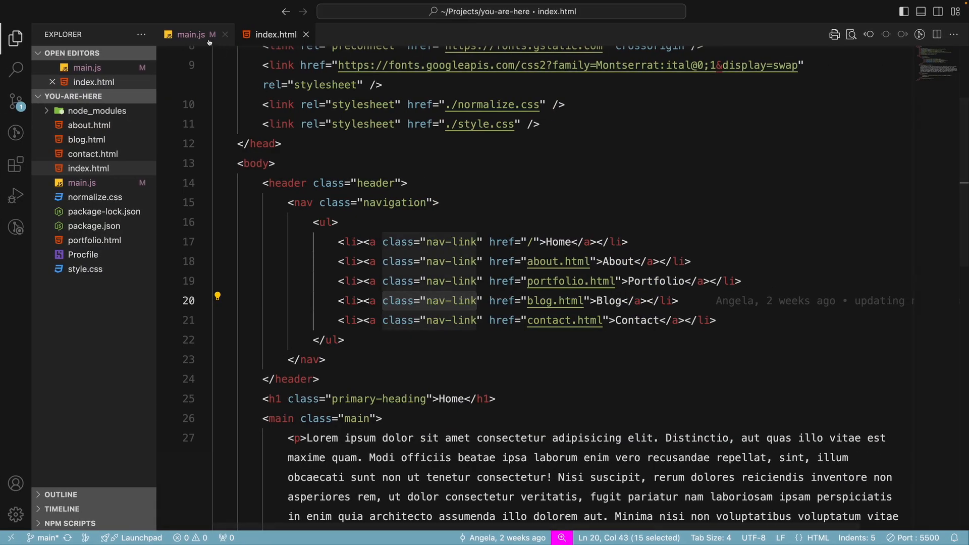
Step: Start a links.forEach((link) => ...) loop in main.js
{"action": "left_click", "coordinate": [192, 34]}
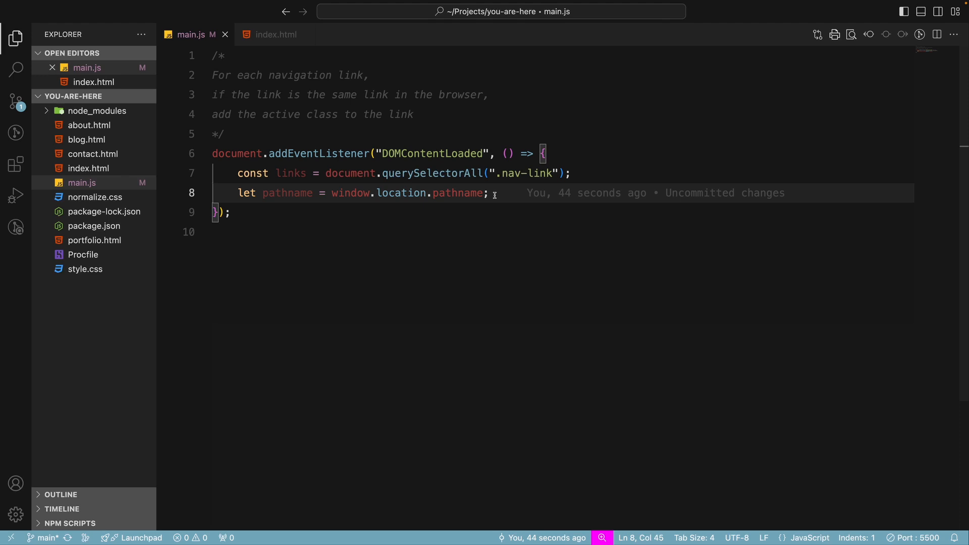
{"action": "type", "text": "links.forEach"}
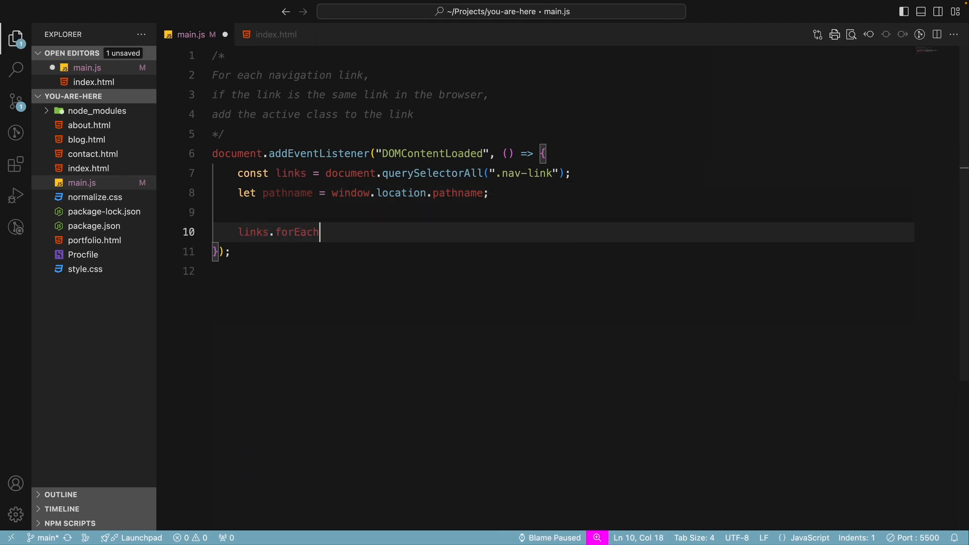
{"action": "type", "text": "(l))"}
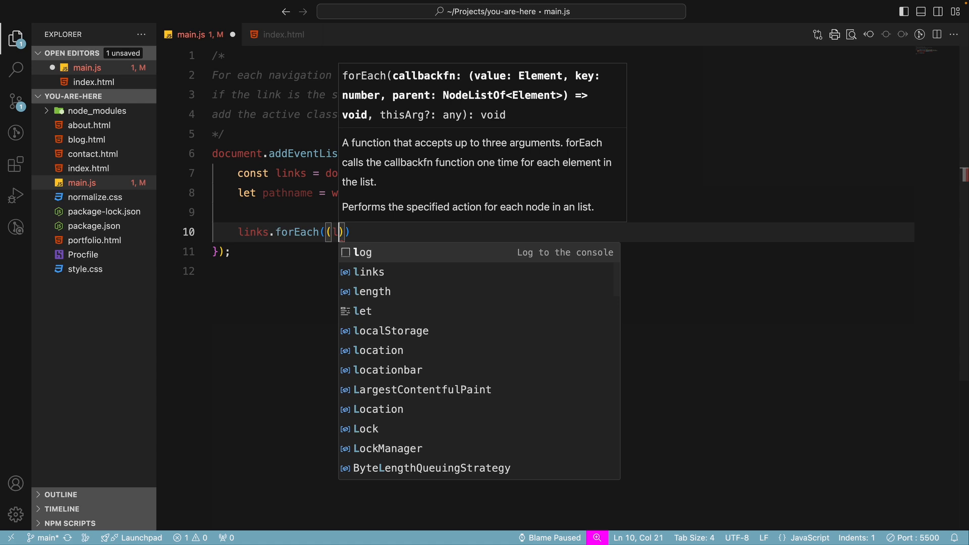
{"action": "type", "text": "link) => {"}
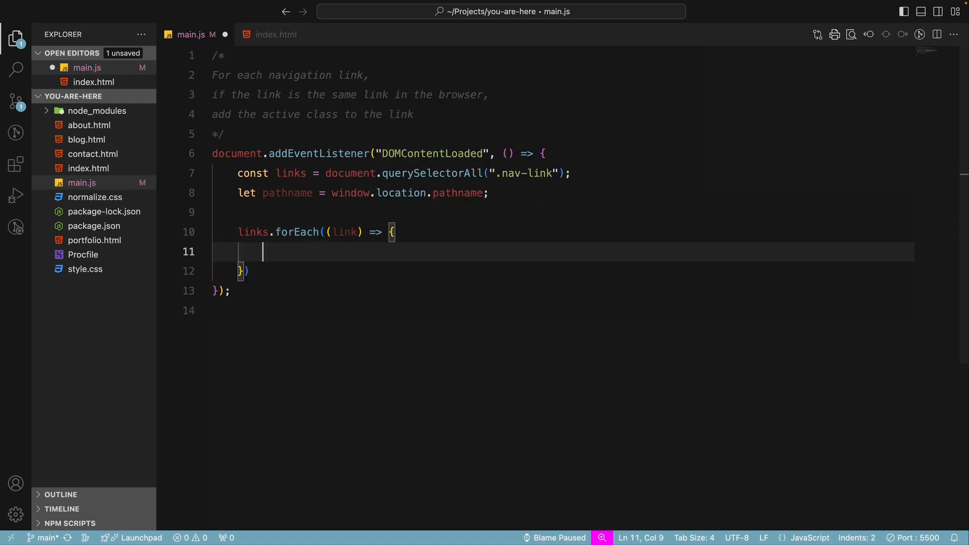
Step: Inside the loop, add if (link.pathname == pathname) link.classList.add('active')
{"action": "type", "text": "if"}
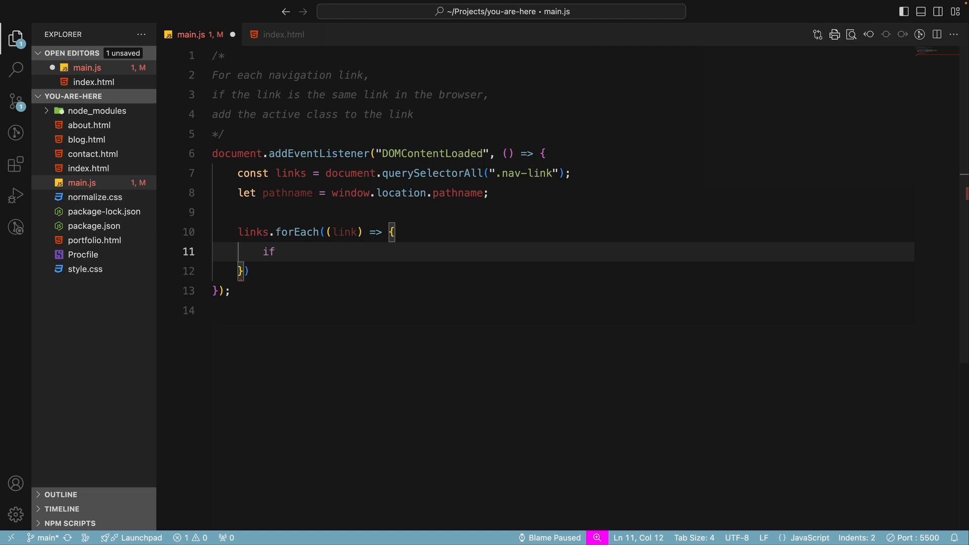
{"action": "type", "text": "(link"}
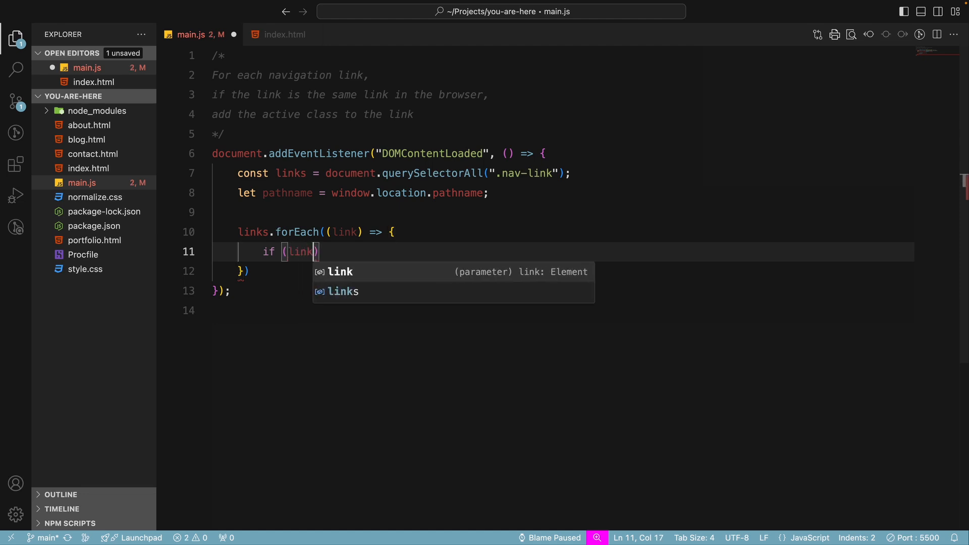
{"action": "type", "text": ".pathname"}
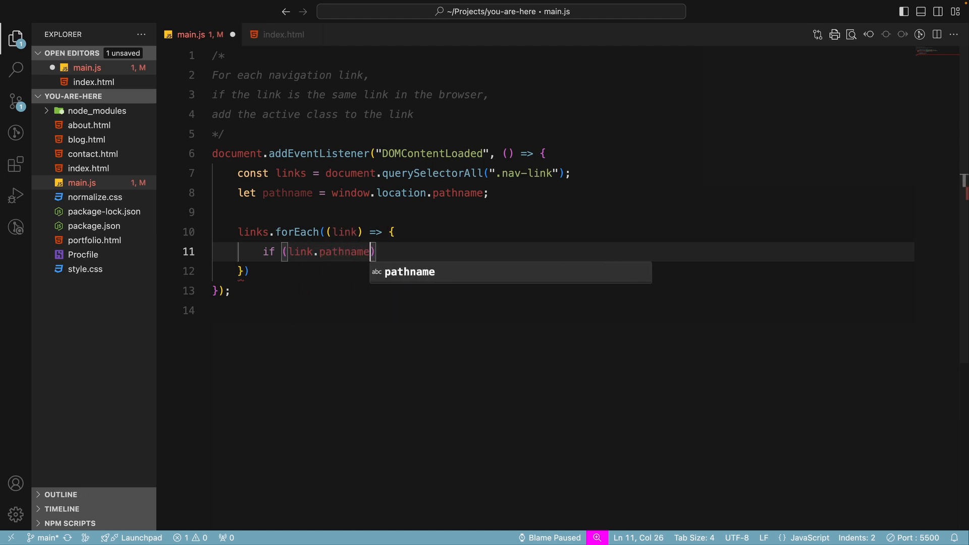
{"action": "type", "text": "="}
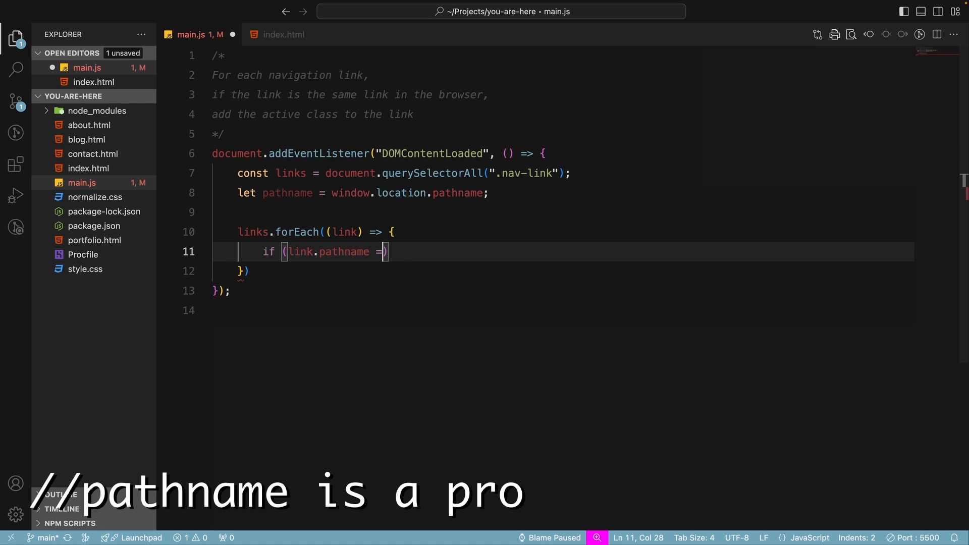
{"action": "type", "text": "= pathname"}
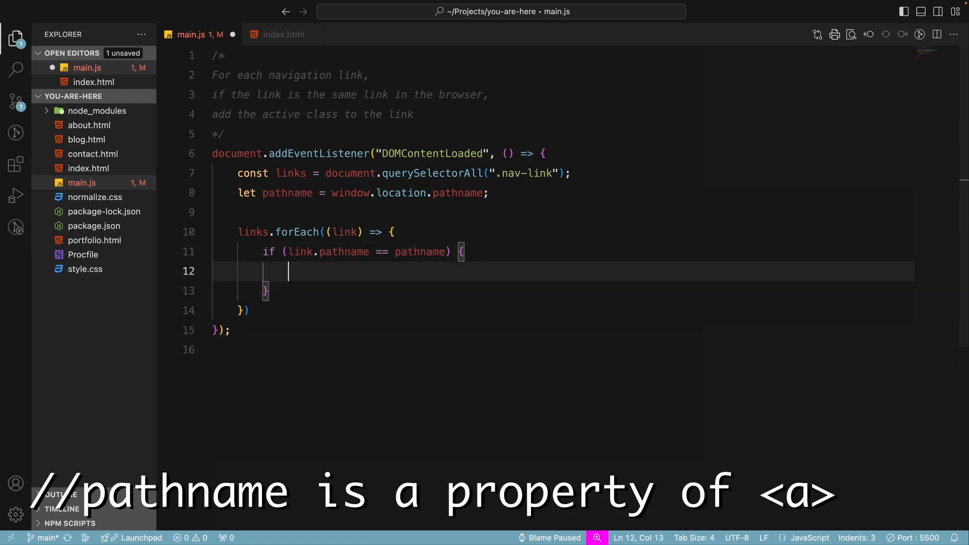
{"action": "type", "text": "link"}
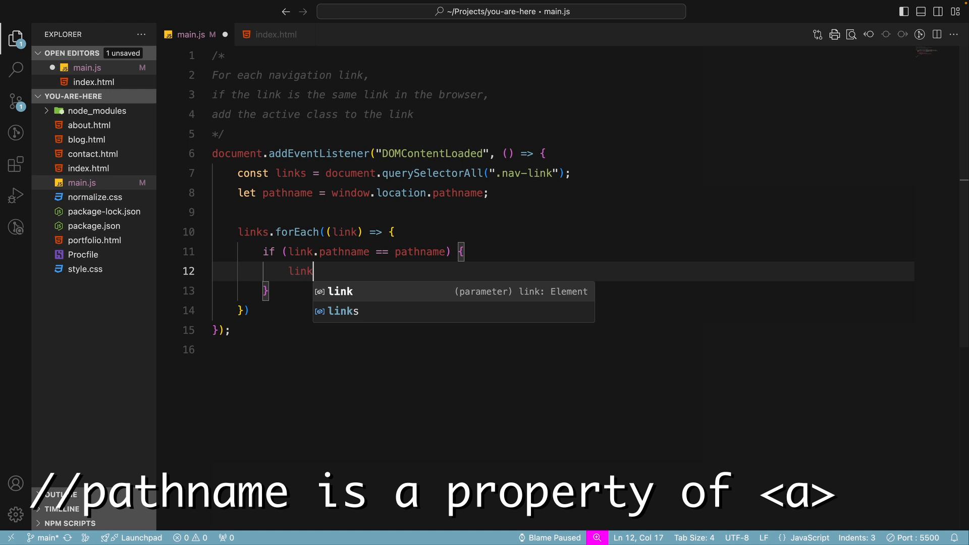
{"action": "type", "text": ".classList"}
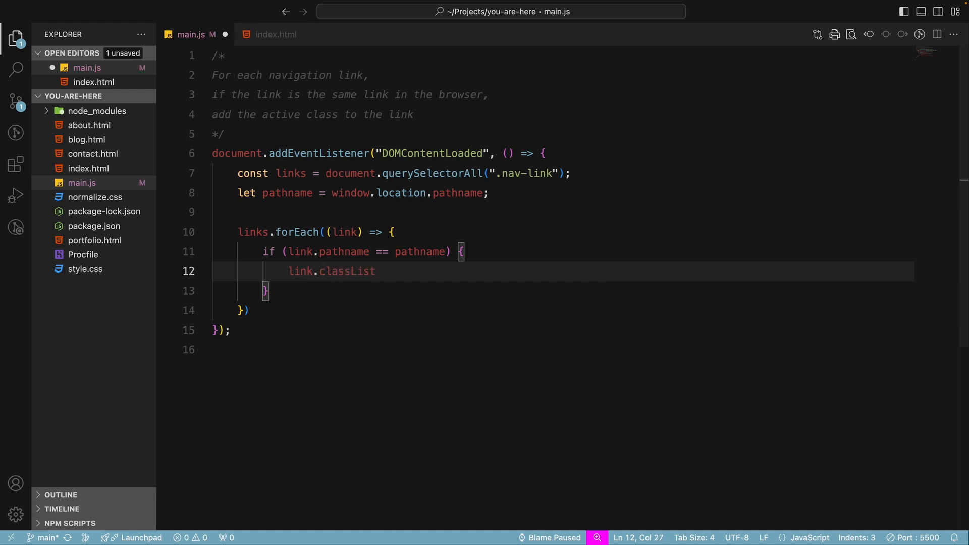
{"action": "type", "text": ".add("}
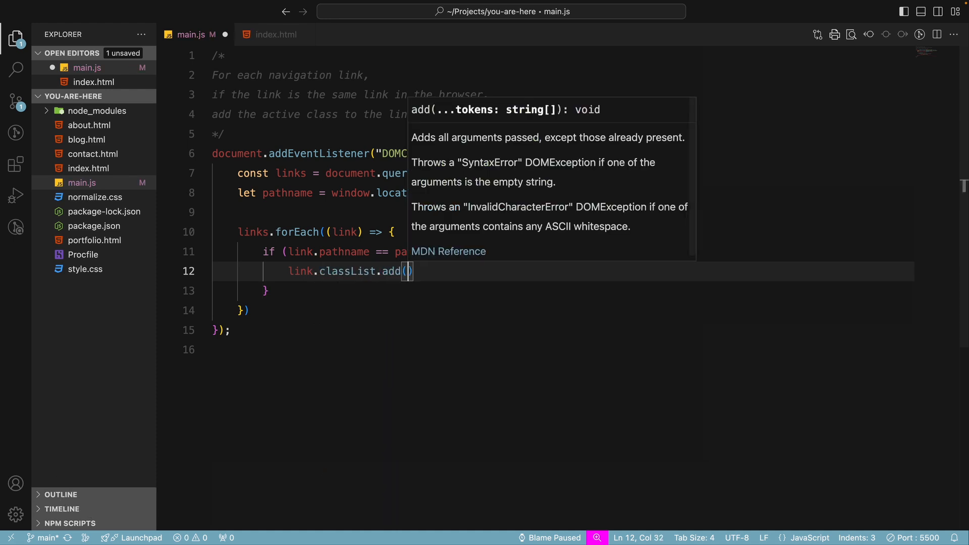
{"action": "type", "text": "'active'"}
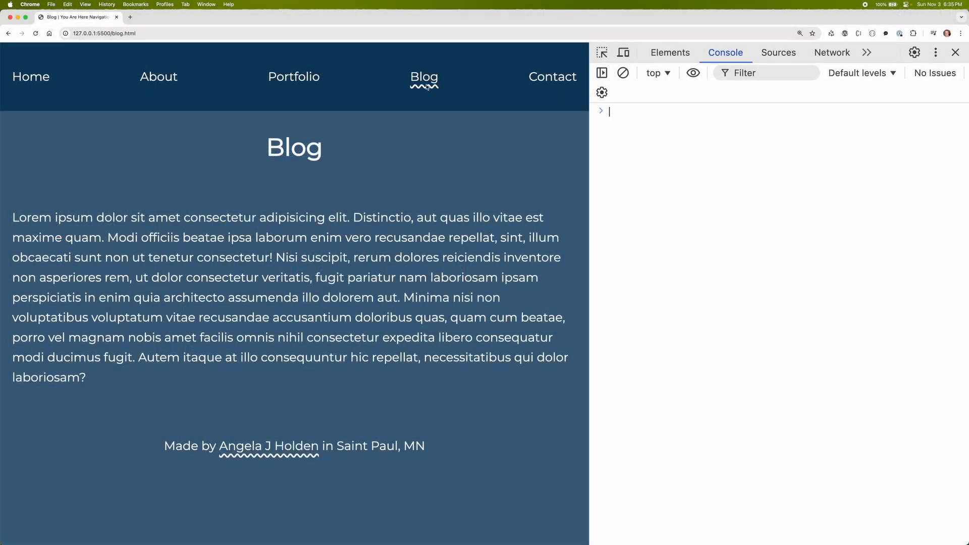
Step: Visit the Portfolio and About pages, then inspect the About link's markup
{"action": "left_click", "coordinate": [294, 76]}
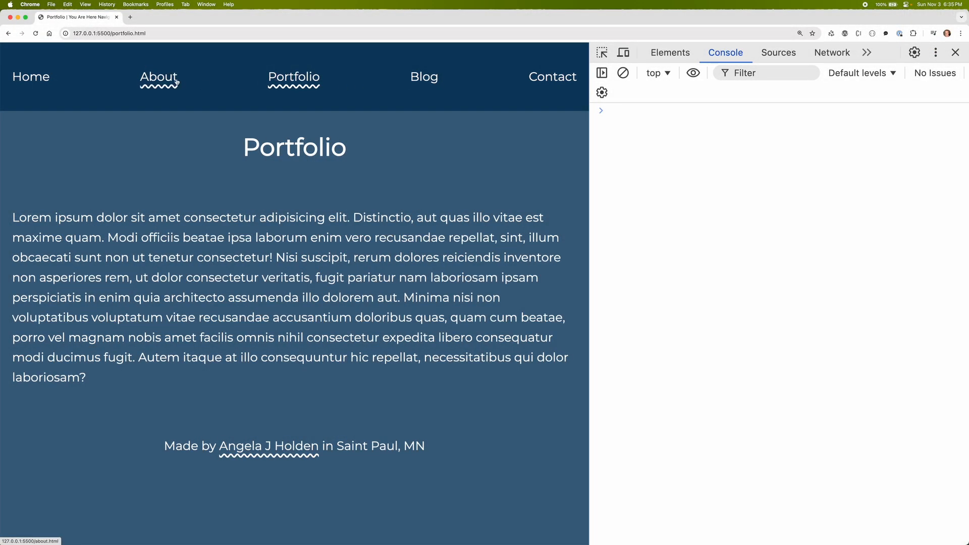
{"action": "left_click", "coordinate": [158, 77]}
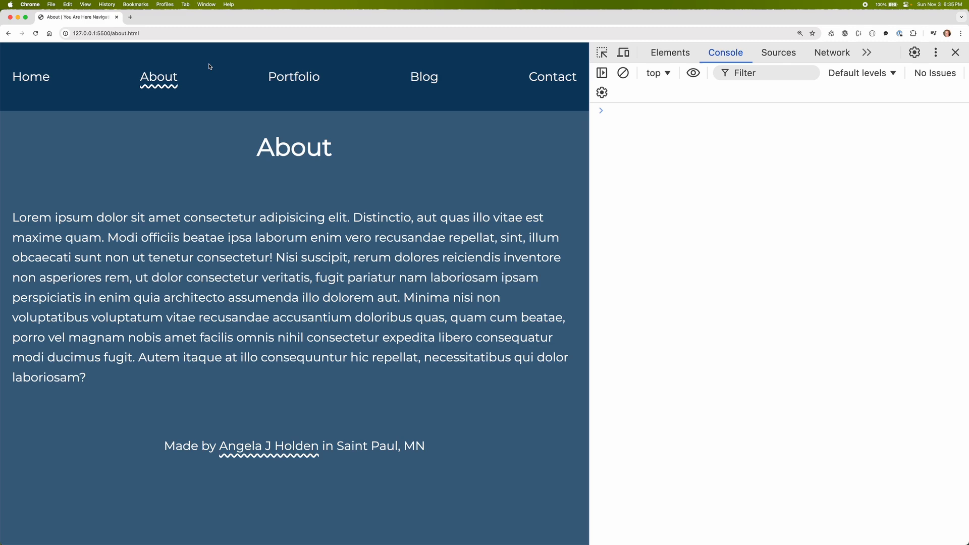
{"action": "right_click", "coordinate": [158, 76]}
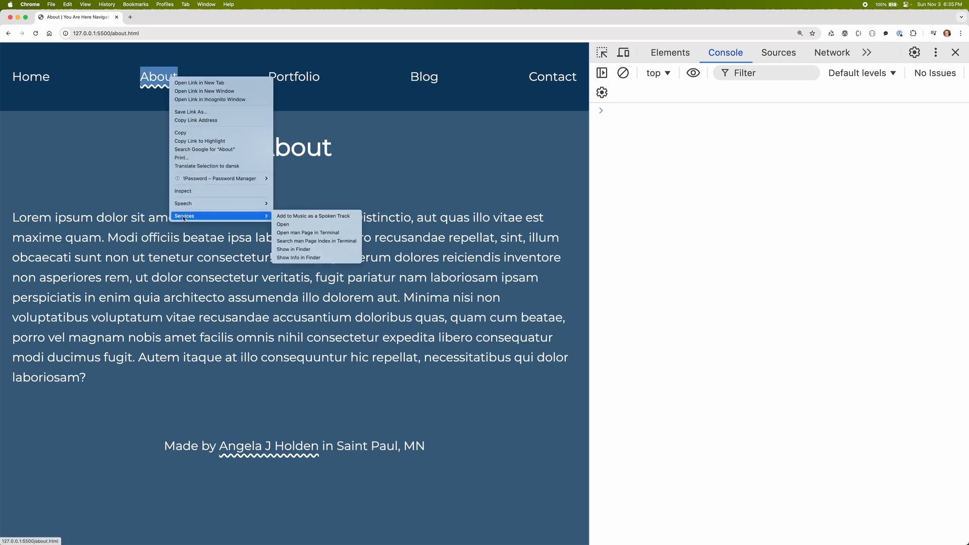
{"action": "left_click", "coordinate": [669, 52]}
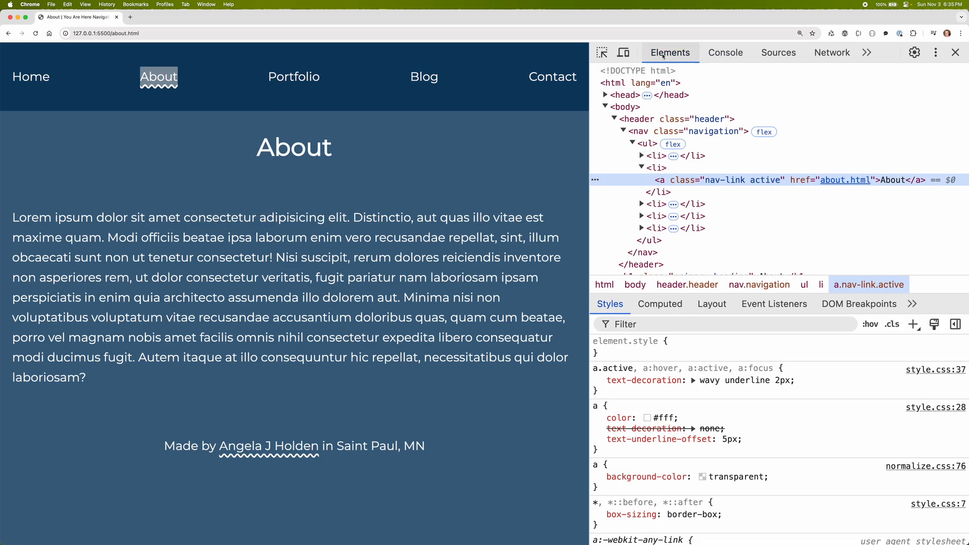
{"action": "mouse_move", "coordinate": [737, 184]}
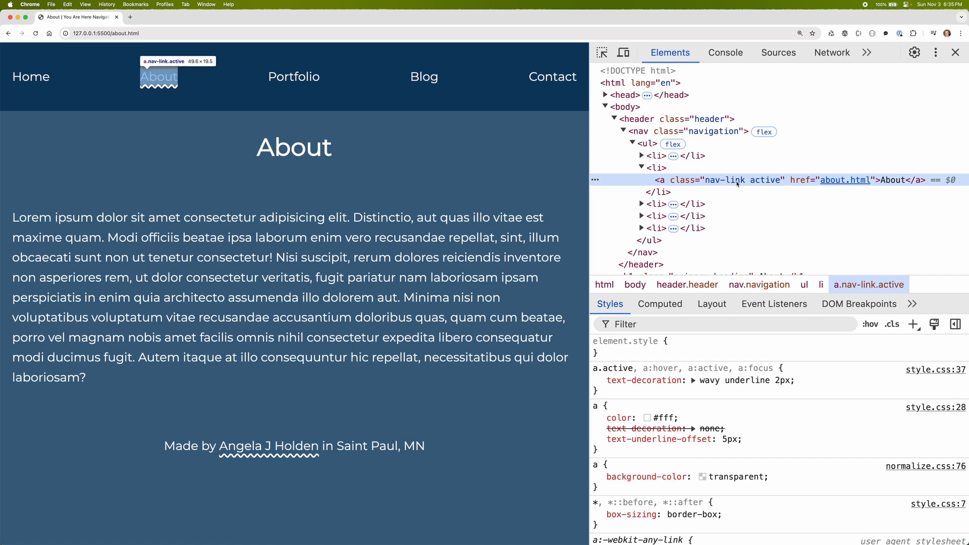
Step: Expand the nav markup and revisit Portfolio, Blog and Home to confirm their active links
{"action": "left_click", "coordinate": [656, 203]}
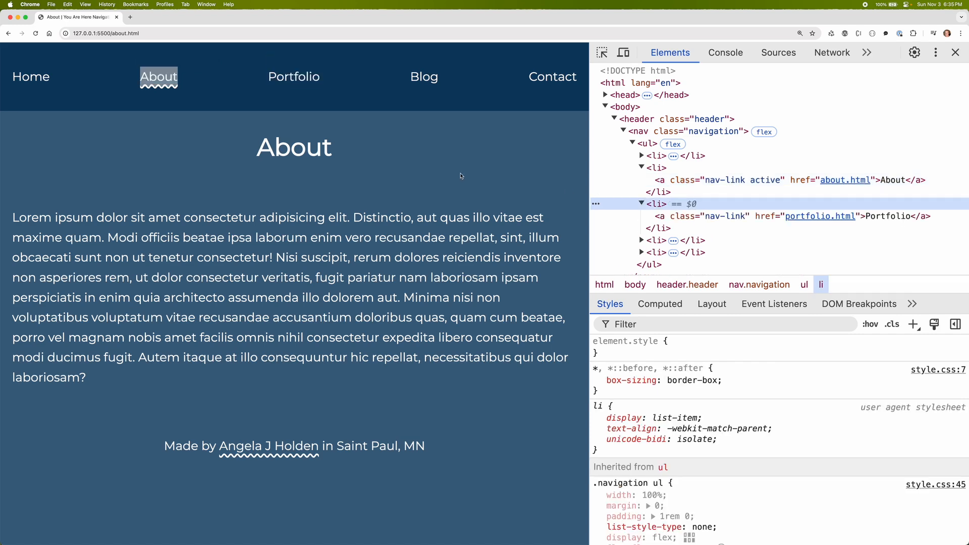
{"action": "left_click", "coordinate": [294, 77]}
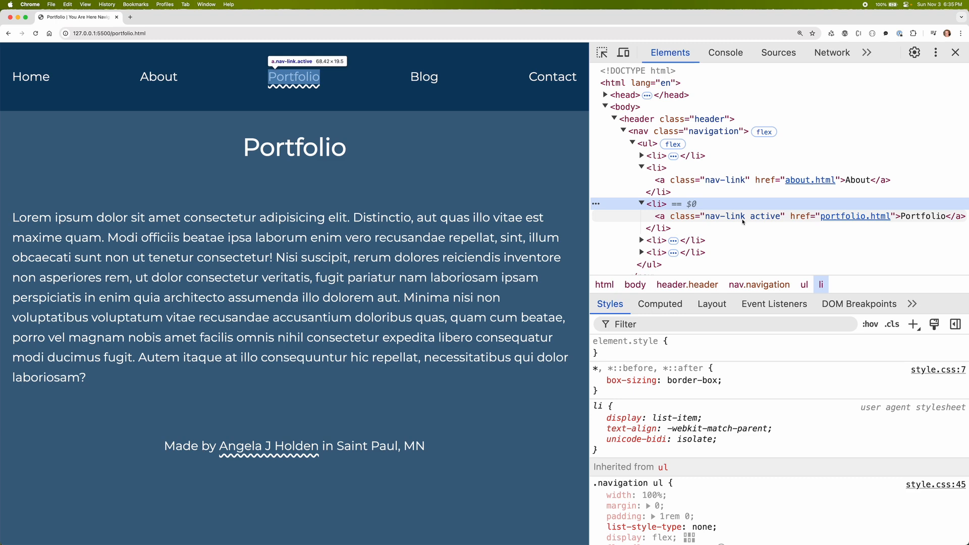
{"action": "left_click", "coordinate": [424, 77]}
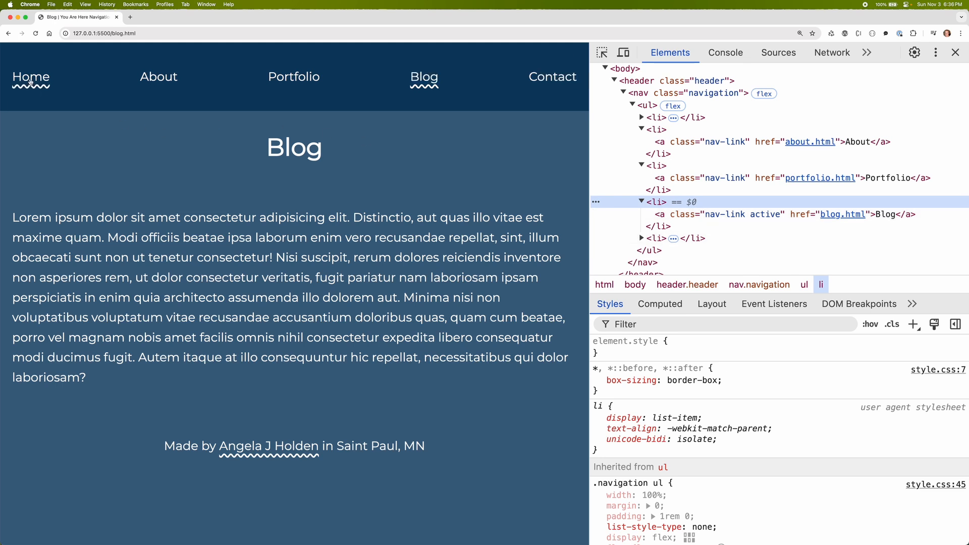
{"action": "left_click", "coordinate": [31, 77]}
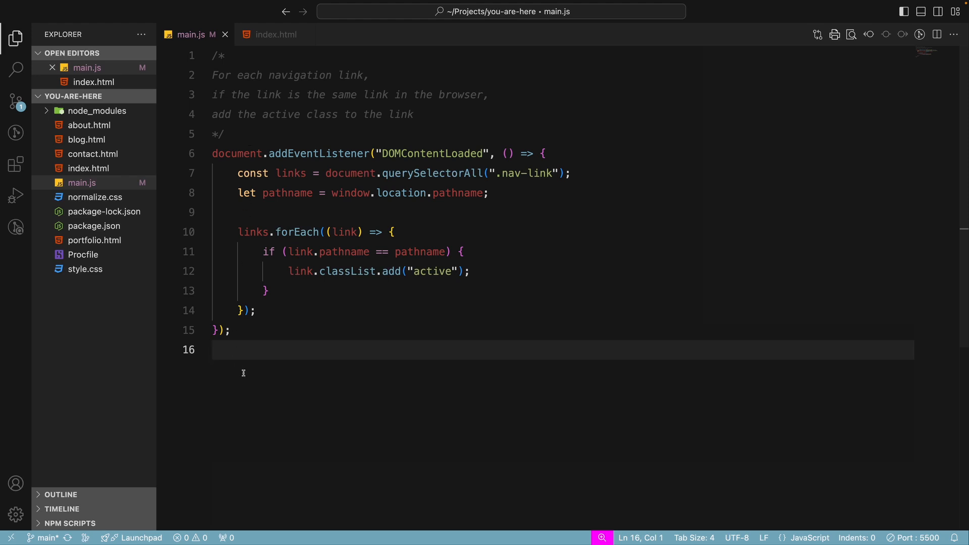
{"action": "left_click", "coordinate": [278, 35]}
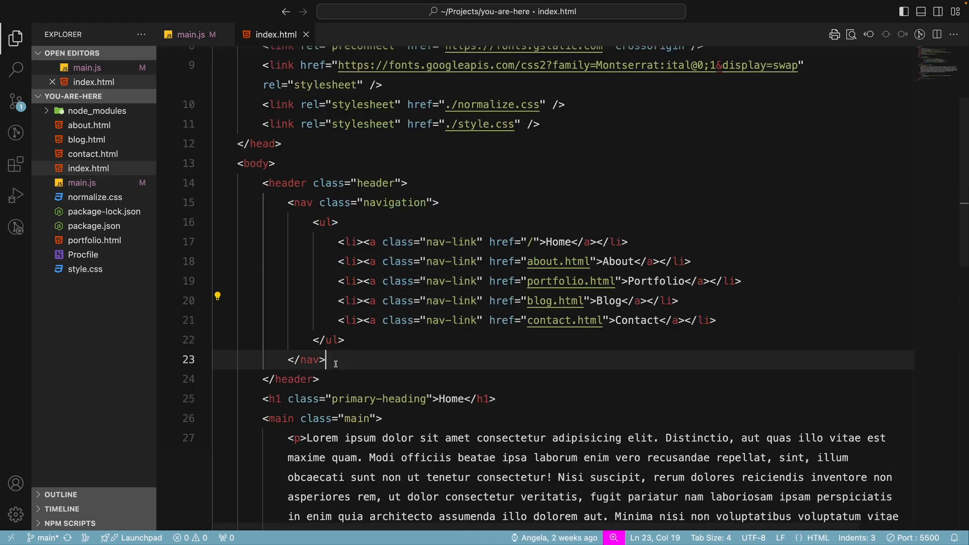
{"action": "left_click", "coordinate": [189, 34]}
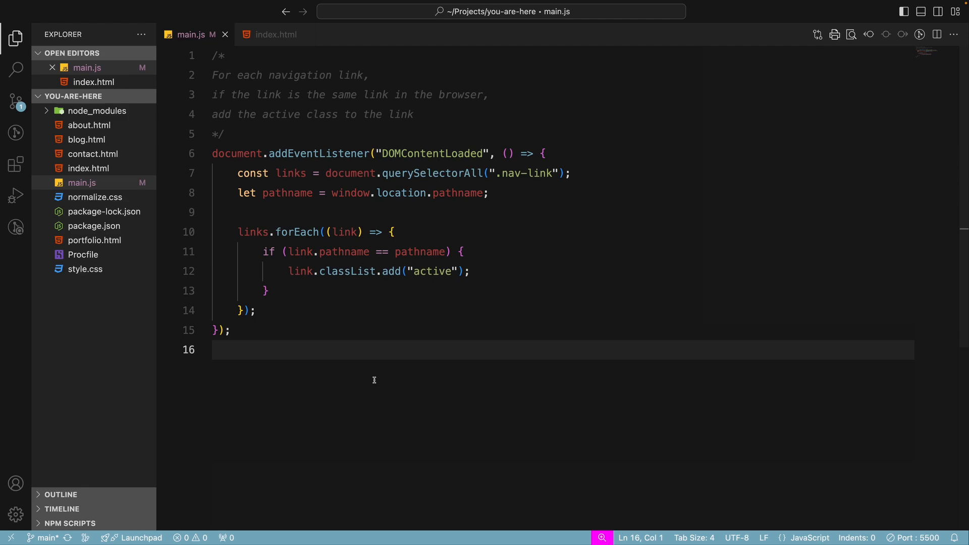
{"action": "mouse_move", "coordinate": [328, 433]}
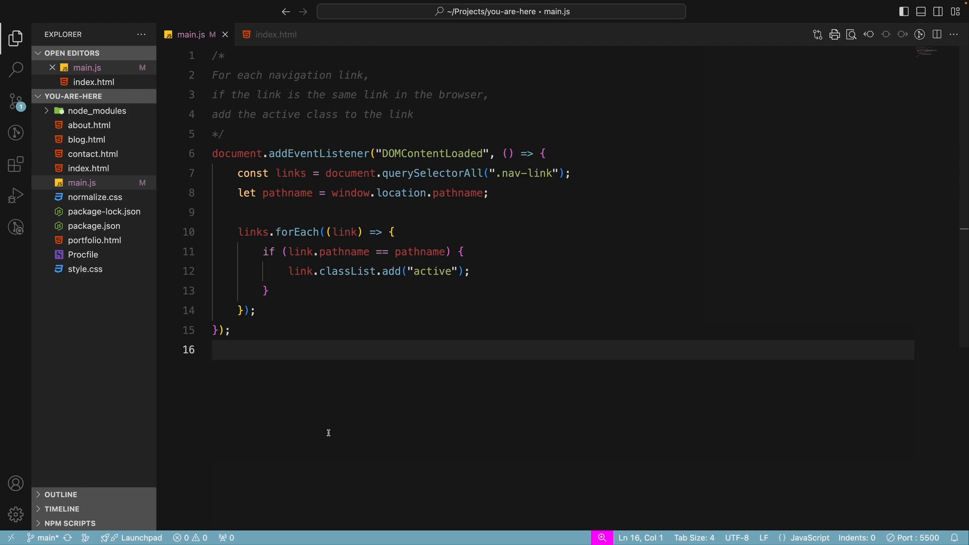